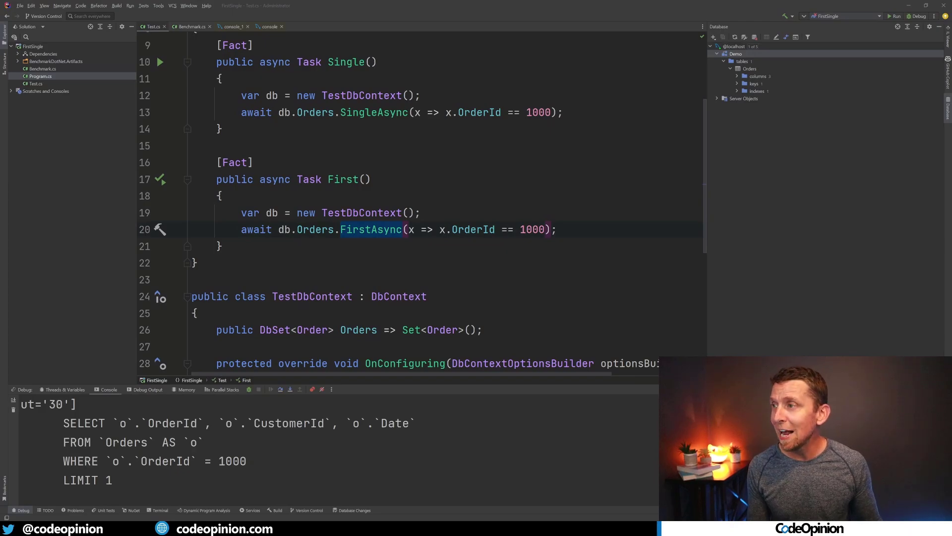
{"action": "mouse_move", "coordinate": [374, 236]}
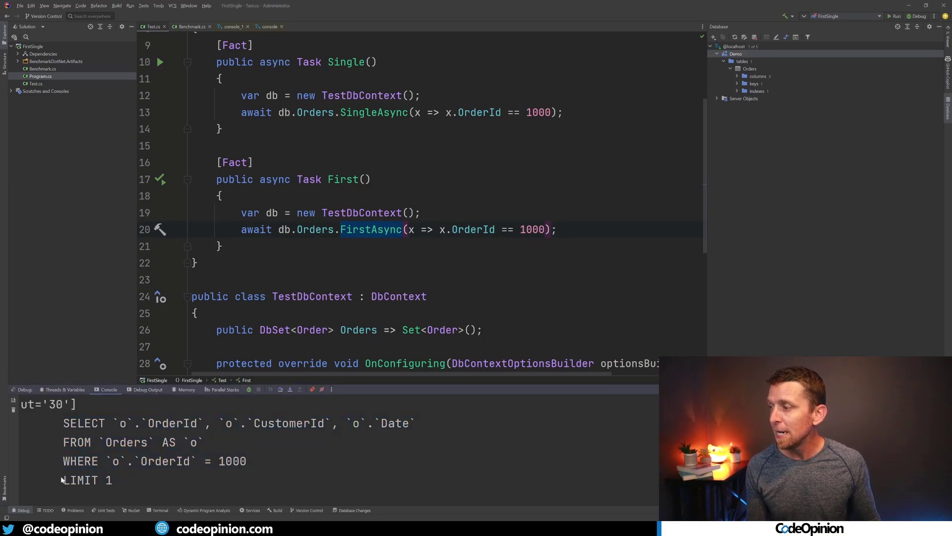
Step: Highlight the LIMIT 1 clause in the SQL generated by the FirstAsync test
{"action": "double_click", "coordinate": [81, 480]}
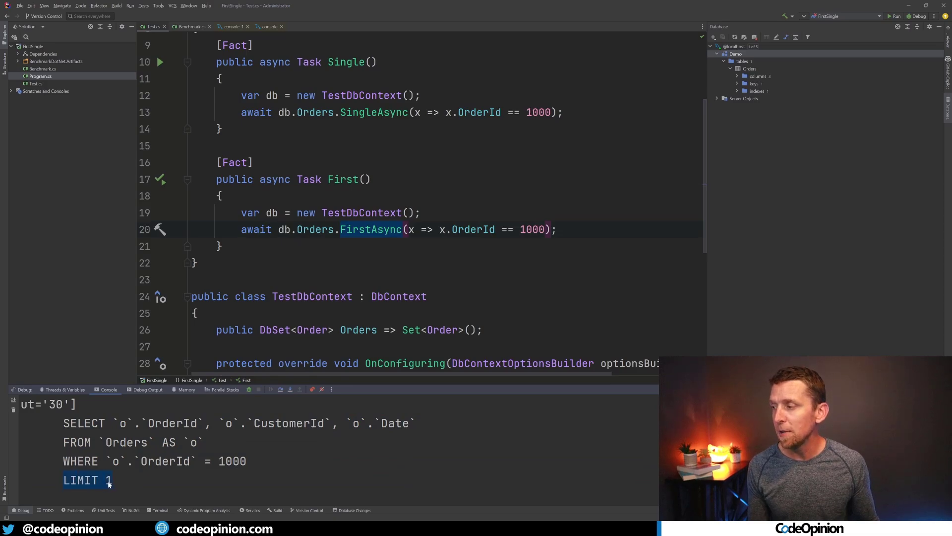